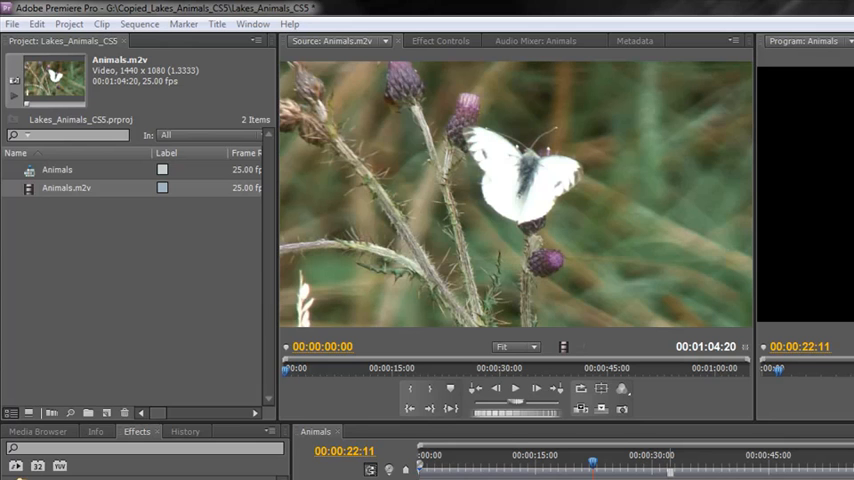
mouse_move(565, 162)
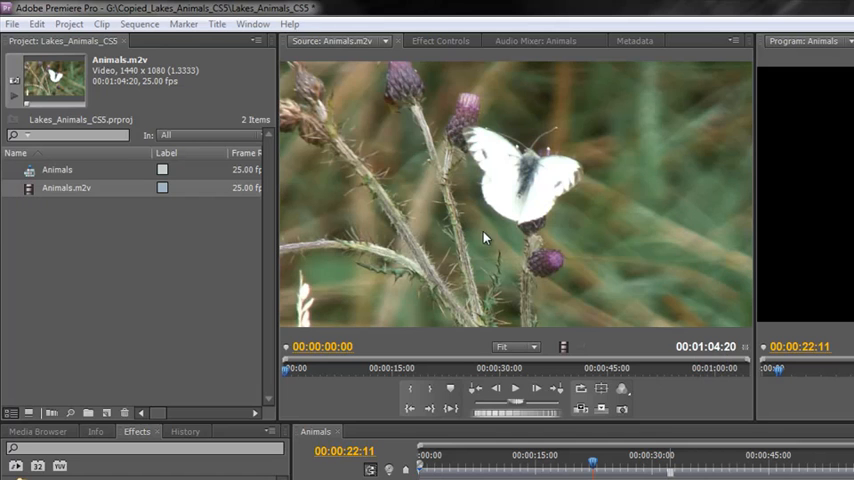
mouse_move(725, 252)
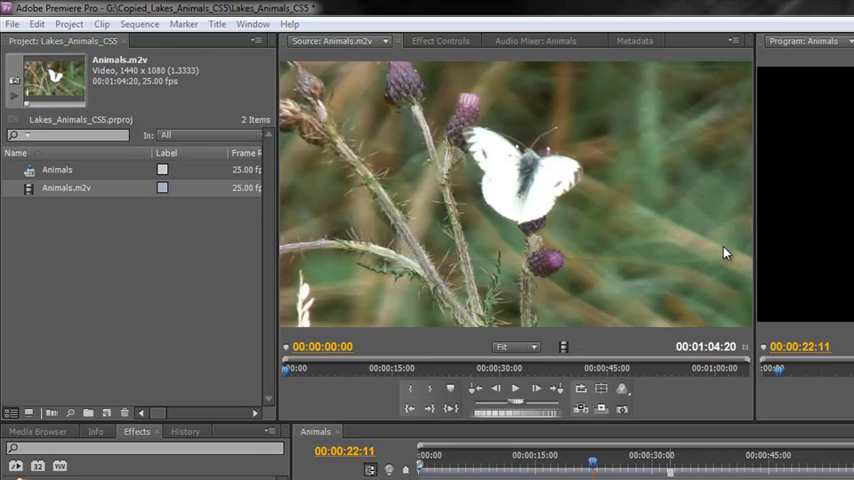
mouse_move(522, 270)
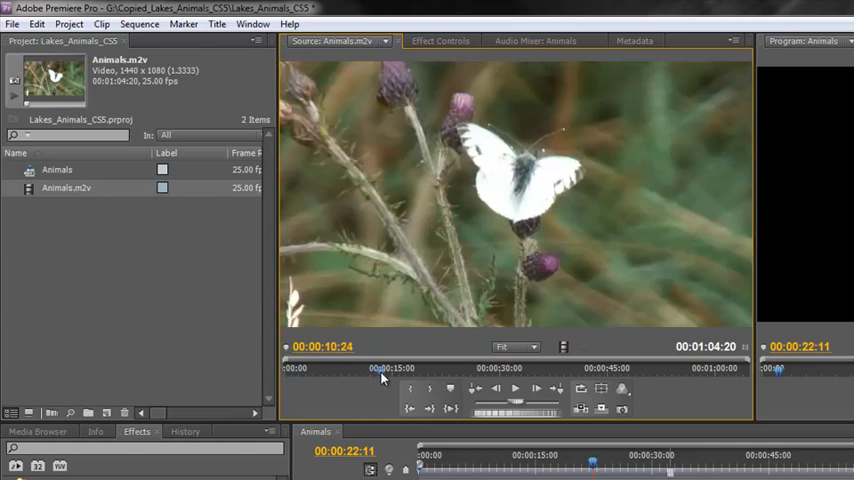
- Scrub the Source Monitor back to about six seconds into Animals.m2v
left_click(390, 380)
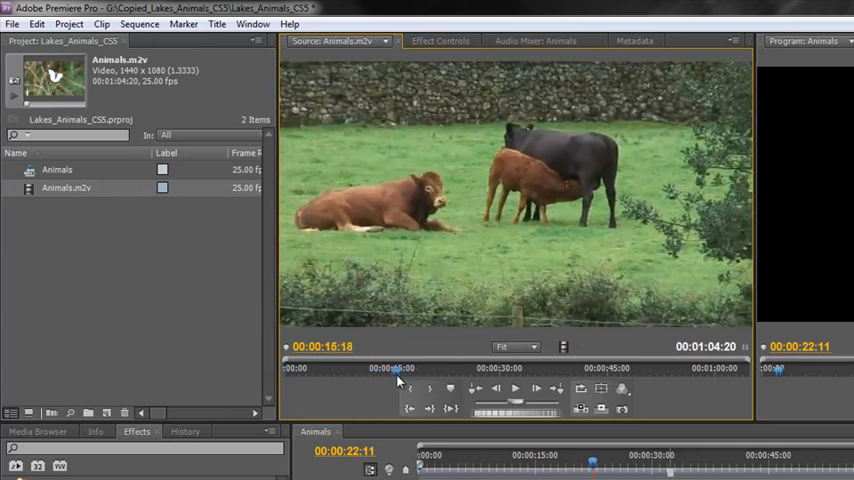
left_click_drag(398, 370, 370, 371)
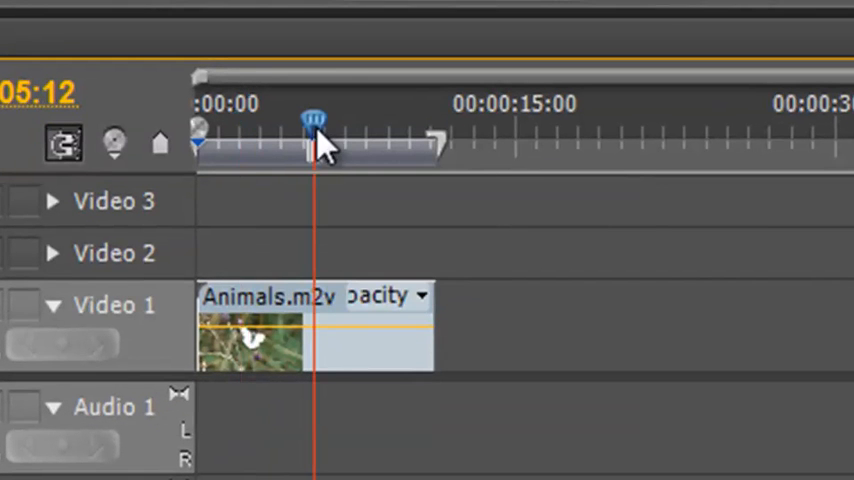
mouse_move(340, 185)
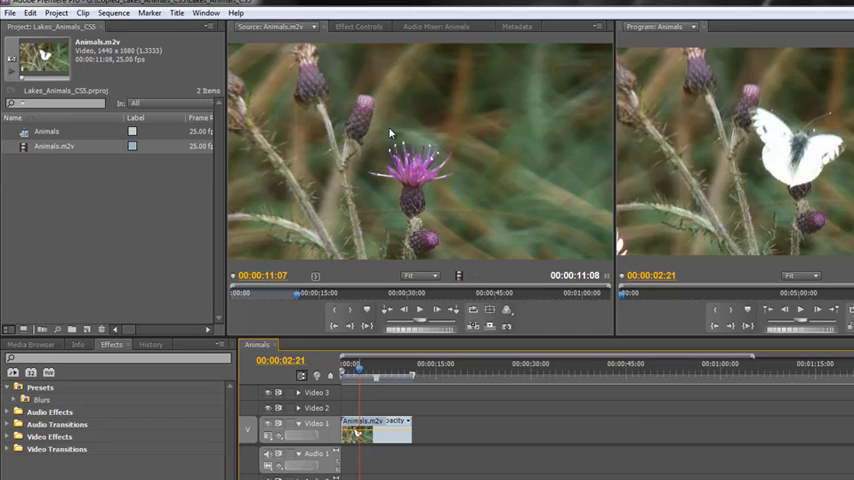
mouse_move(473, 168)
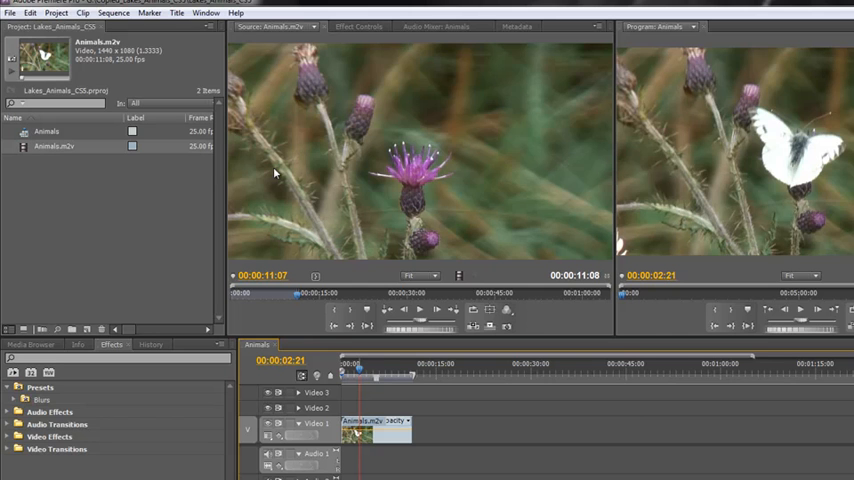
mouse_move(30, 173)
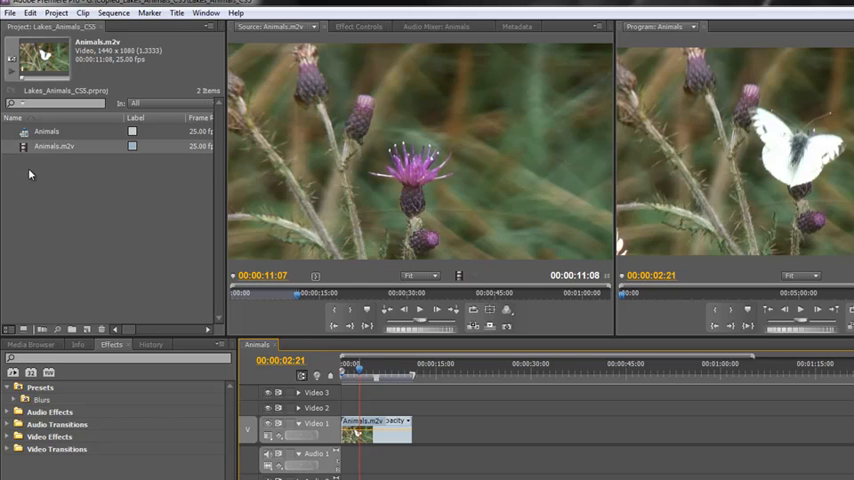
mouse_move(141, 148)
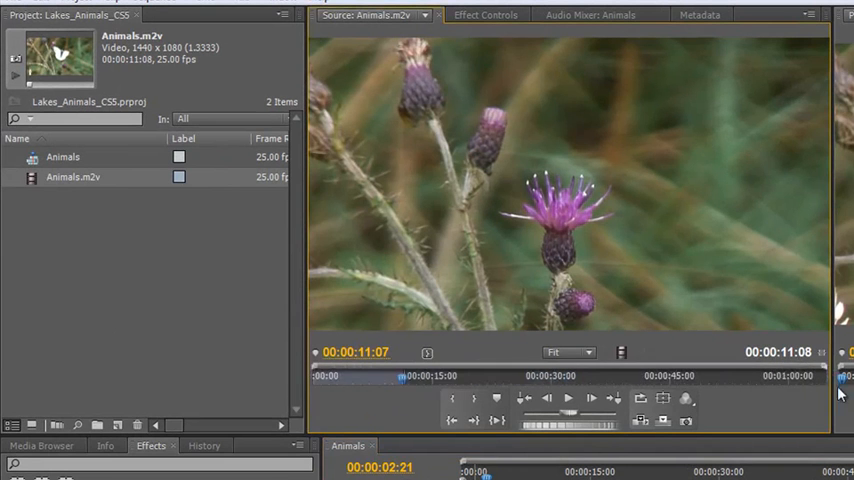
mouse_move(770, 340)
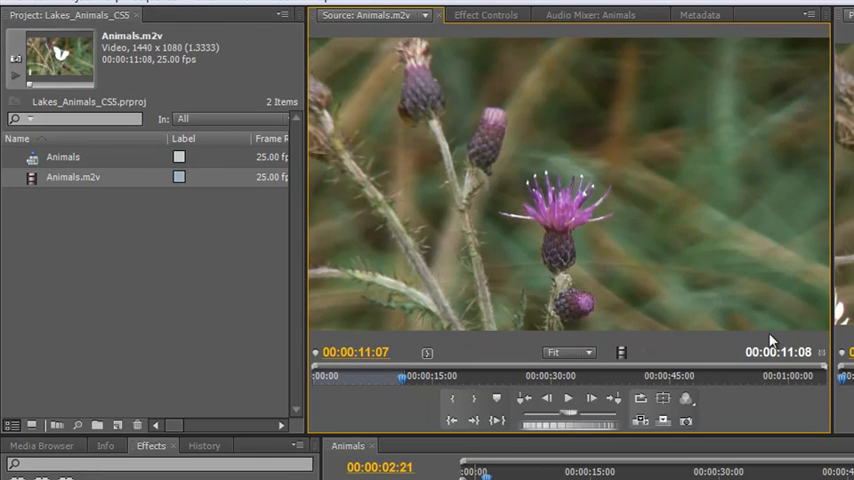
mouse_move(443, 281)
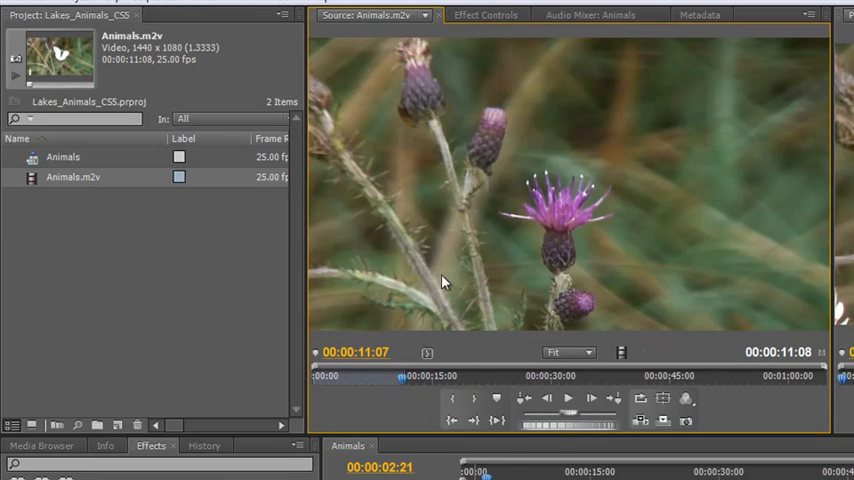
mouse_move(467, 235)
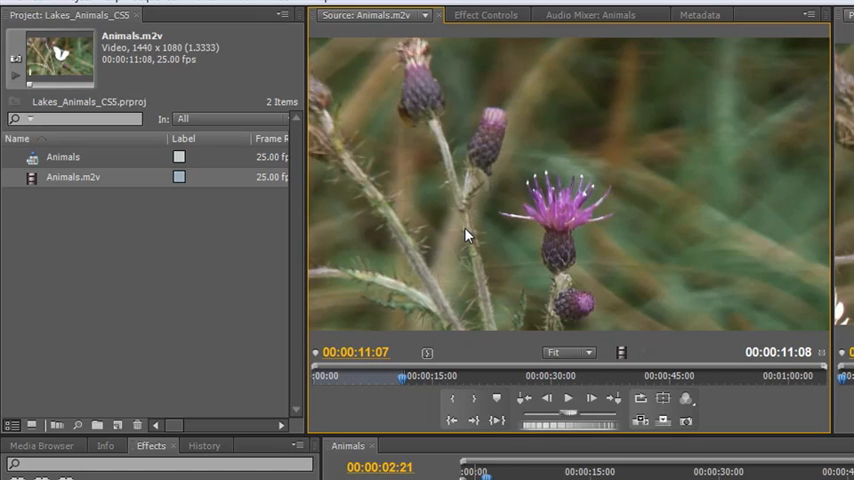
mouse_move(805, 283)
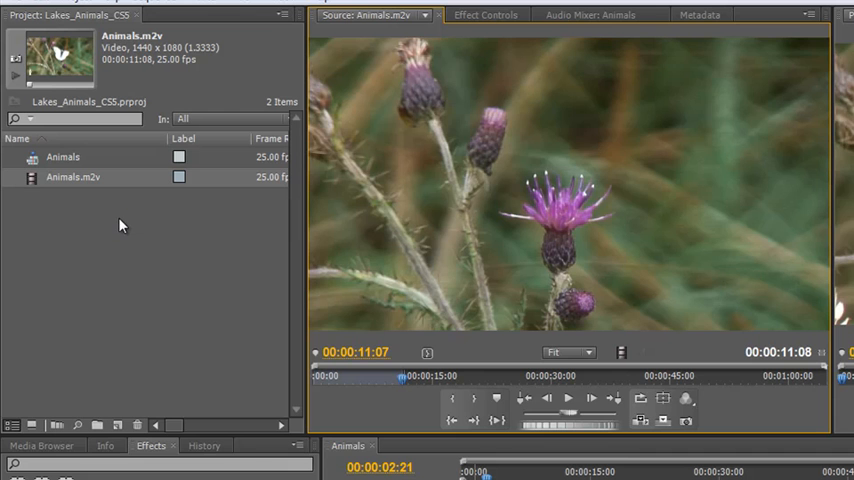
mouse_move(81, 219)
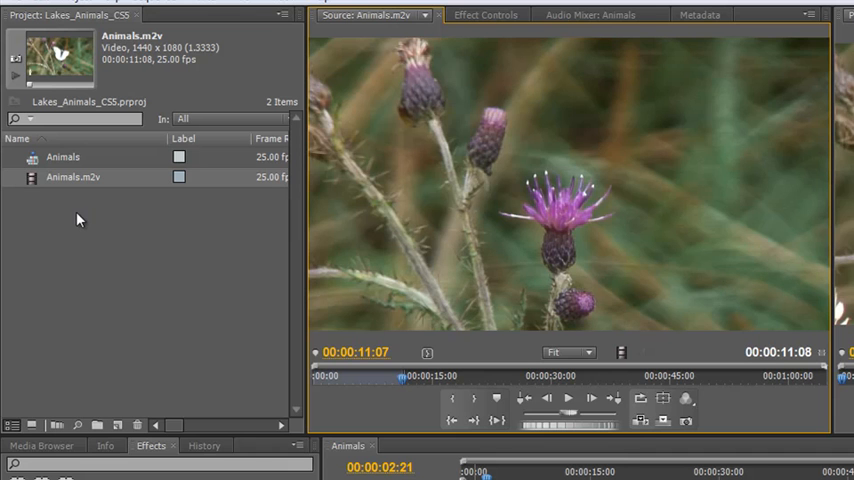
mouse_move(55, 318)
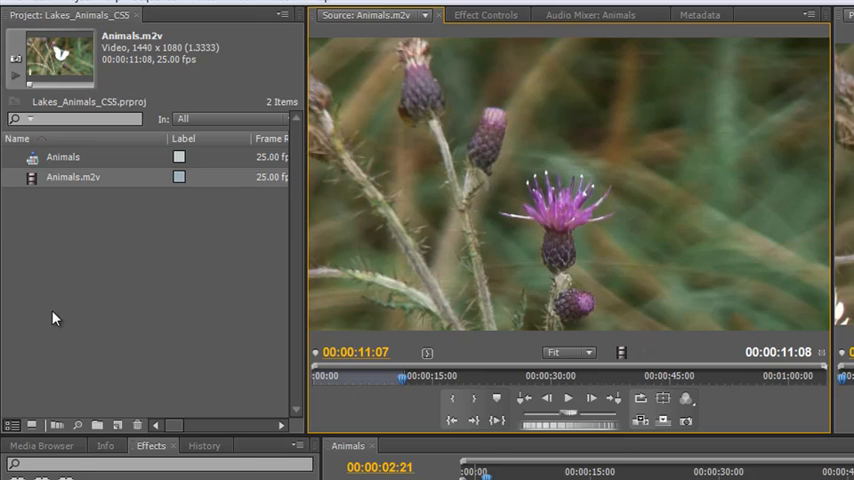
mouse_move(582, 210)
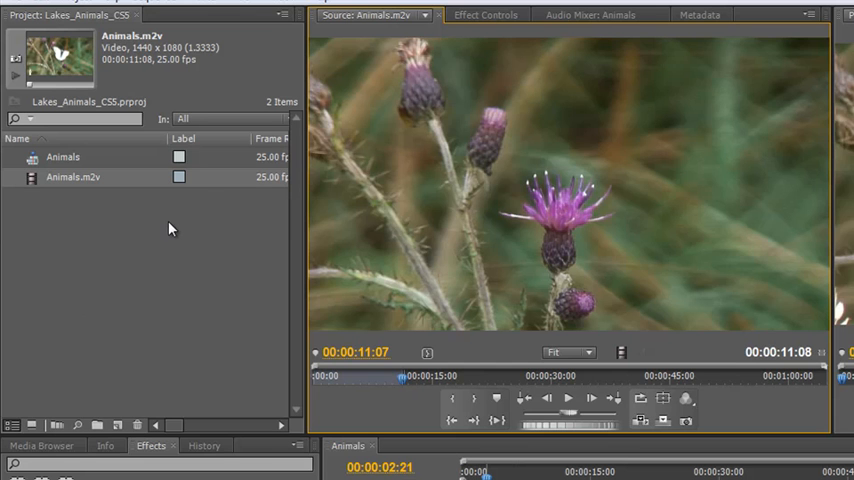
mouse_move(577, 300)
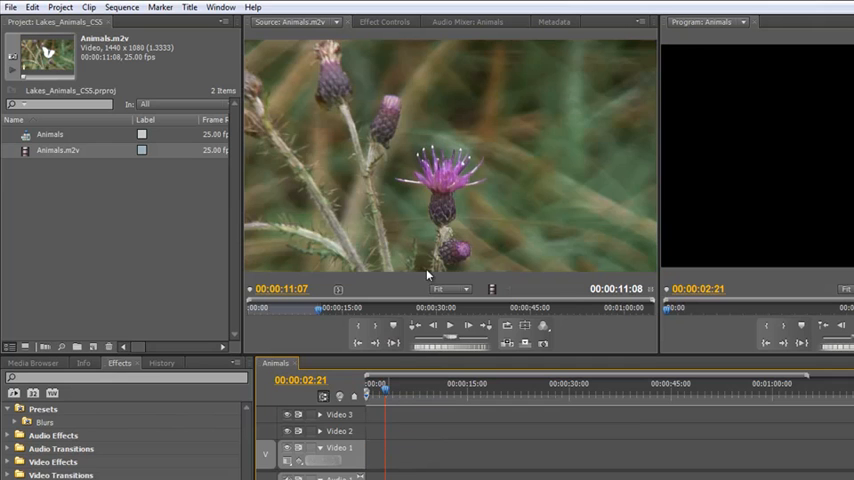
mouse_move(379, 180)
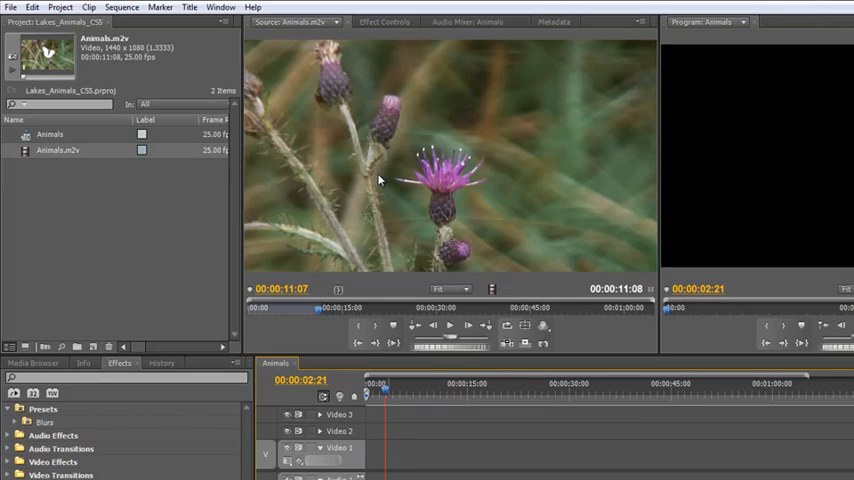
mouse_move(504, 135)
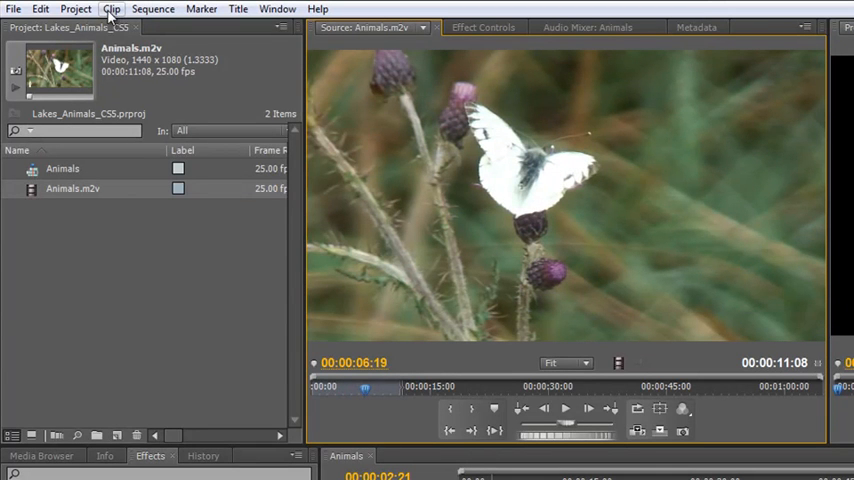
- Make a subclip from the marked butterfly footage and name it 'Butterfly'
left_click(106, 8)
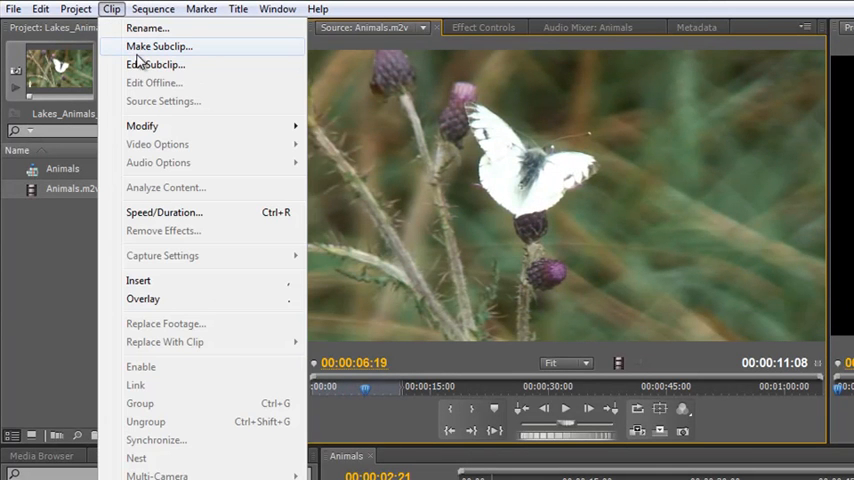
right_click(520, 150)
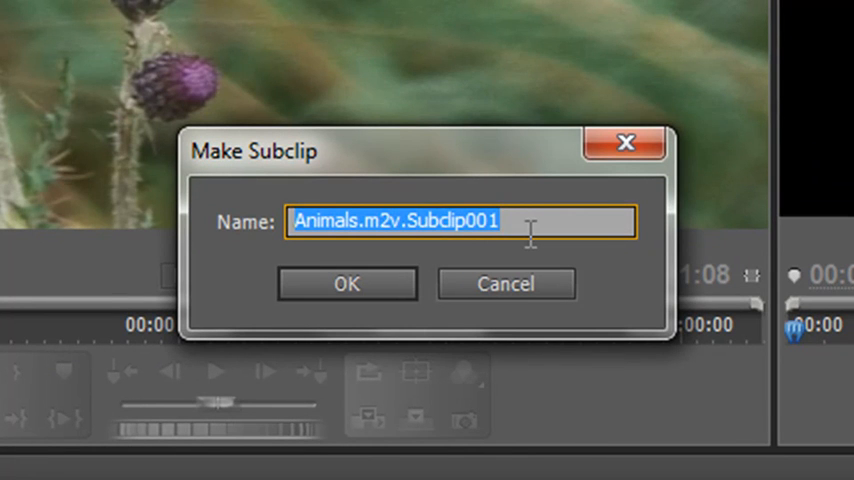
type("Butterfl")
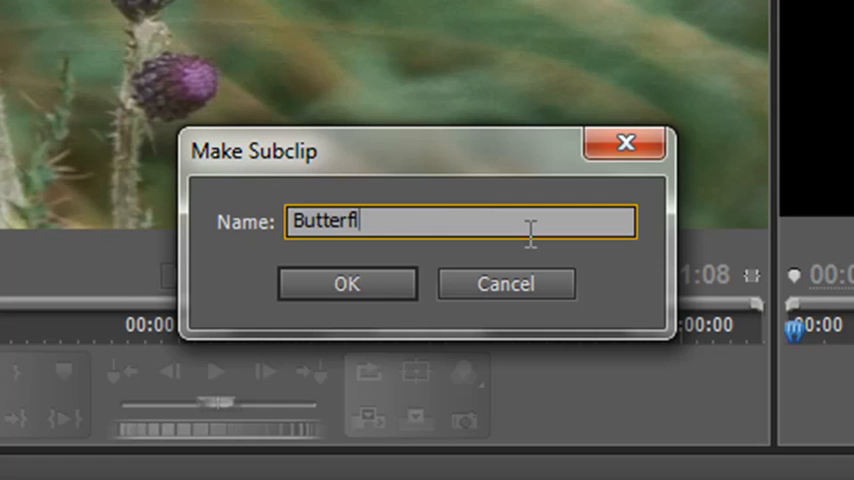
left_click(347, 283)
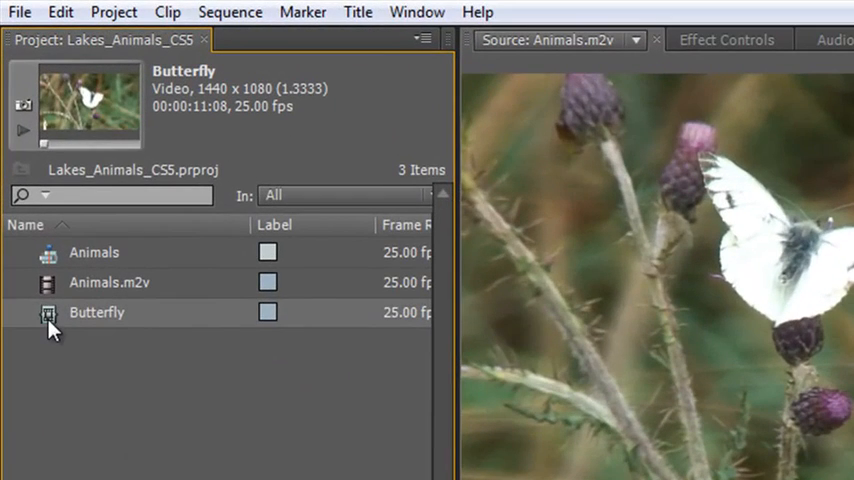
mouse_move(38, 287)
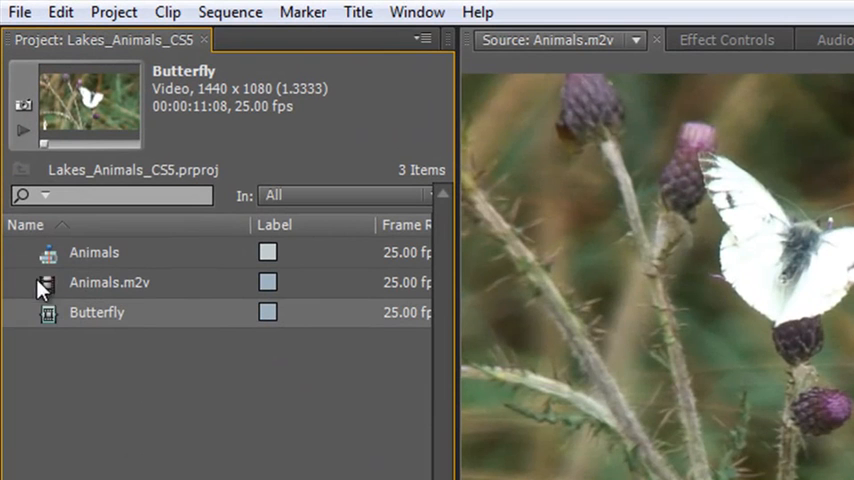
mouse_move(50, 330)
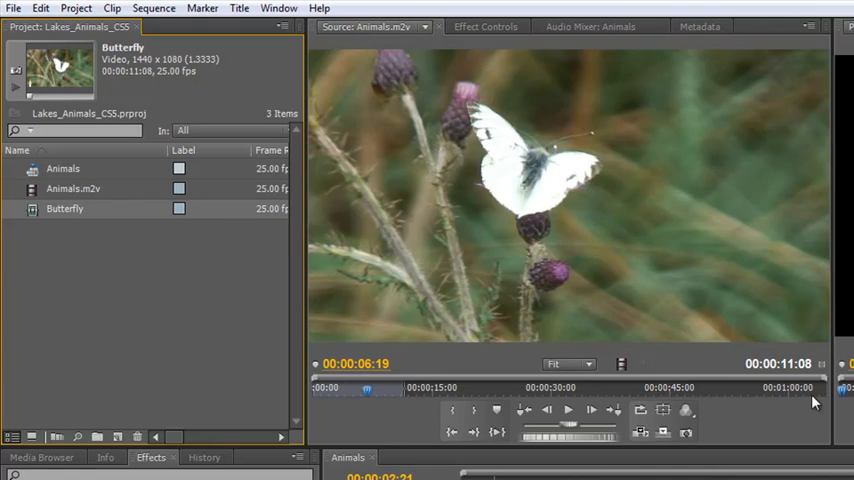
mouse_move(415, 416)
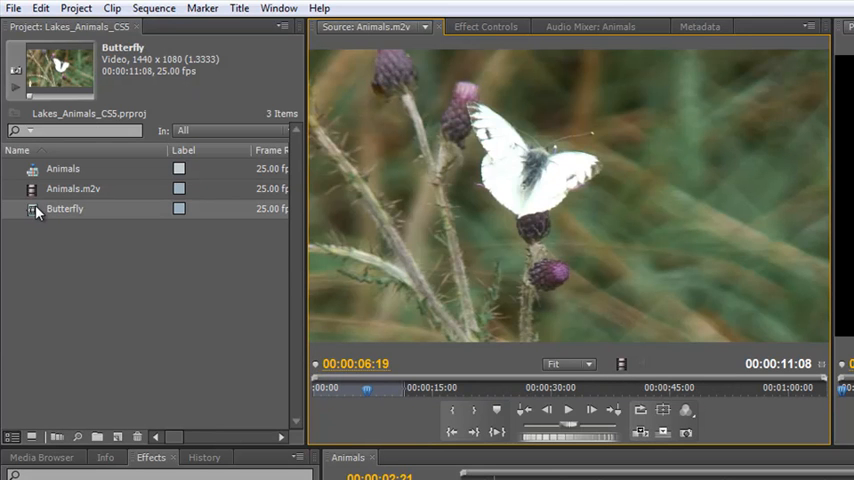
- Load the Butterfly subclip in the Source Monitor and scrub to find its trim point
double_click(68, 209)
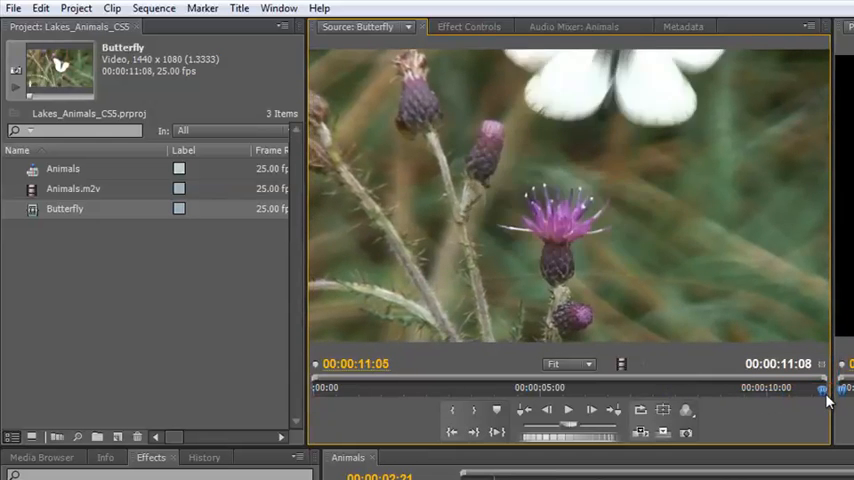
left_click_drag(825, 388, 657, 388)
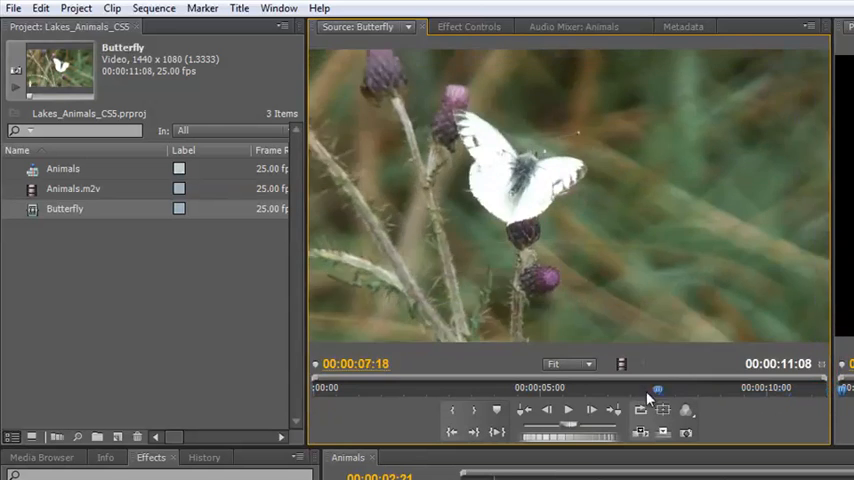
left_click_drag(657, 388, 608, 388)
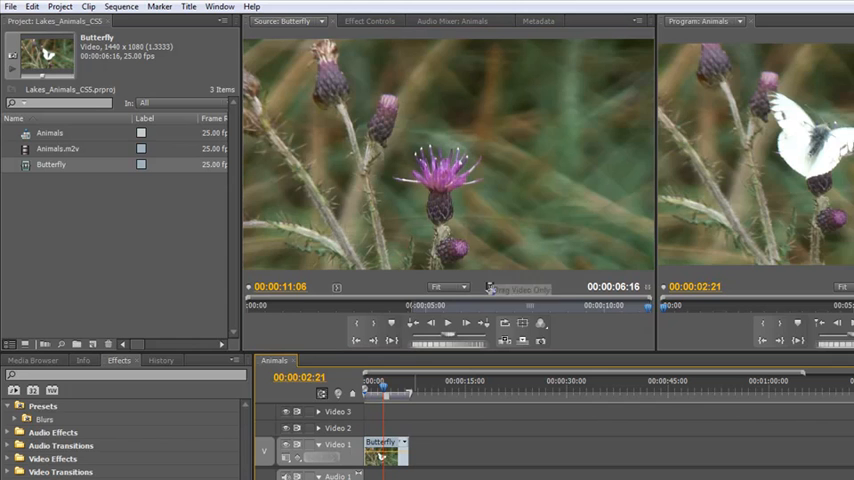
mouse_move(536, 166)
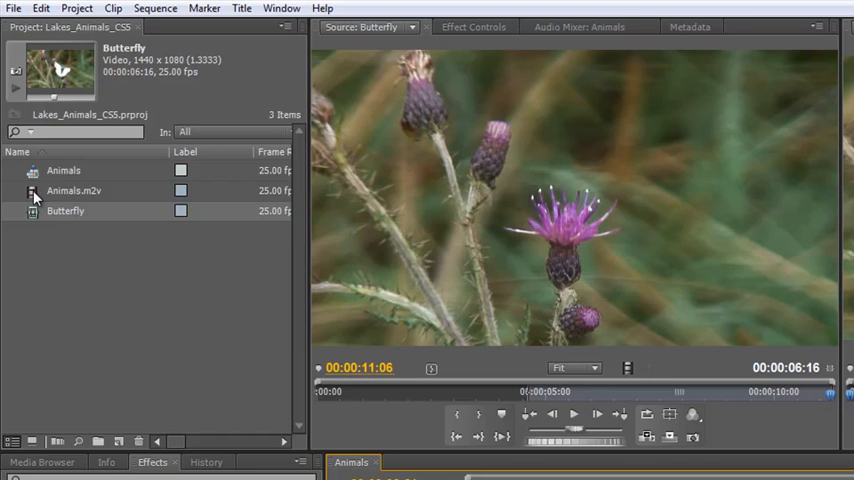
mouse_move(30, 170)
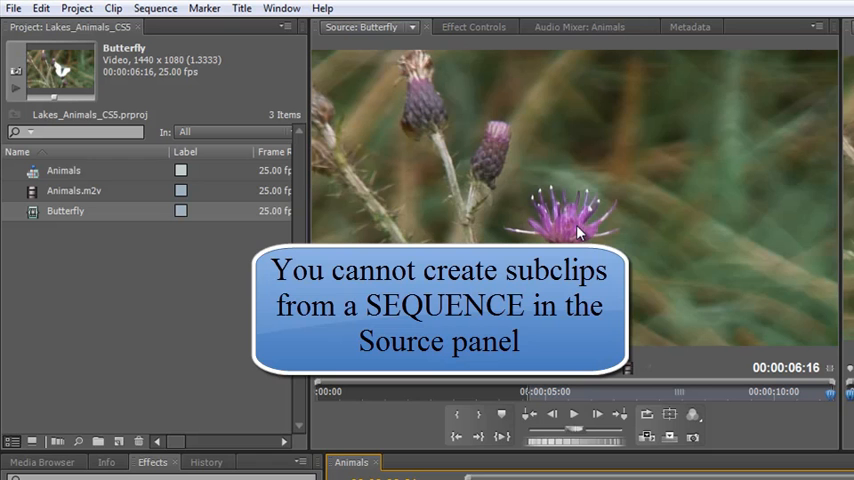
mouse_move(48, 170)
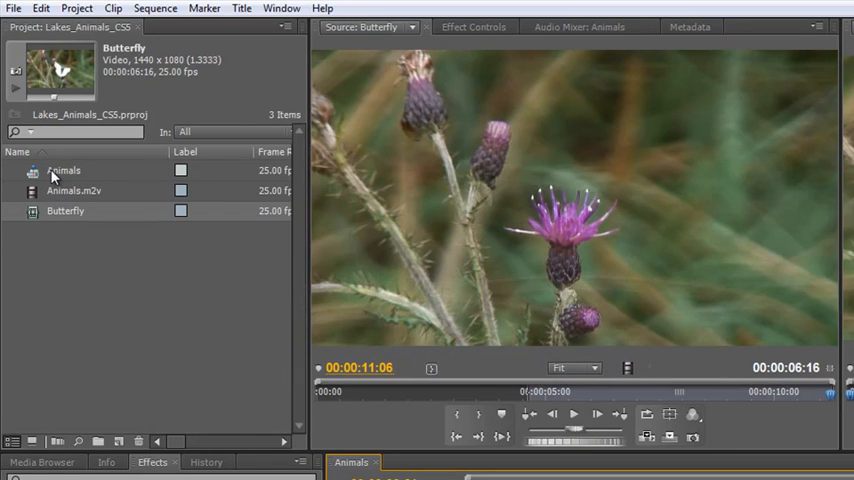
- Load the Animals.m2v master clip into the Source Monitor
double_click(73, 190)
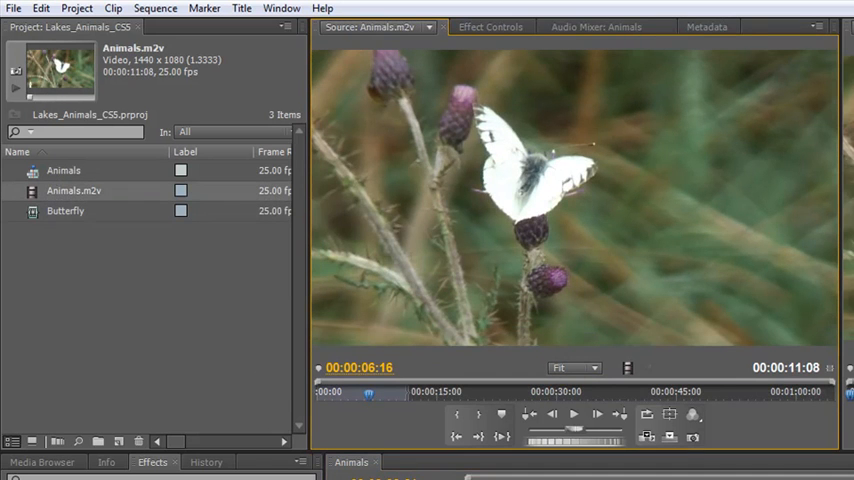
mouse_move(628, 292)
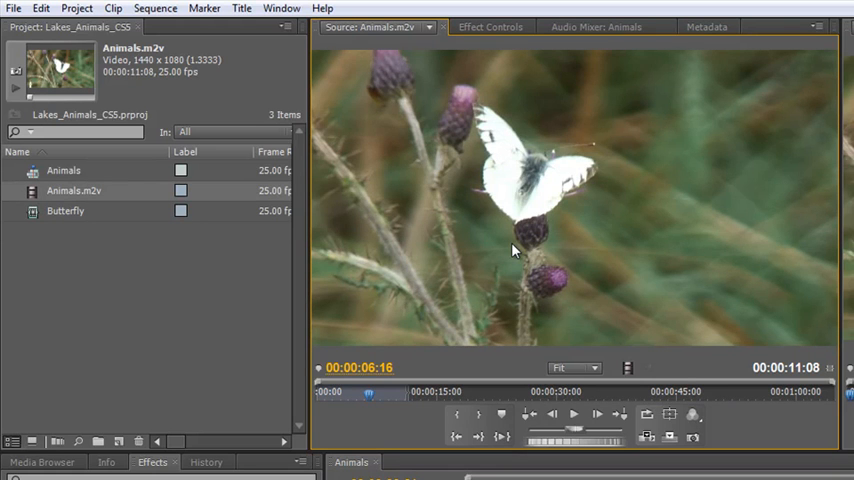
mouse_move(583, 225)
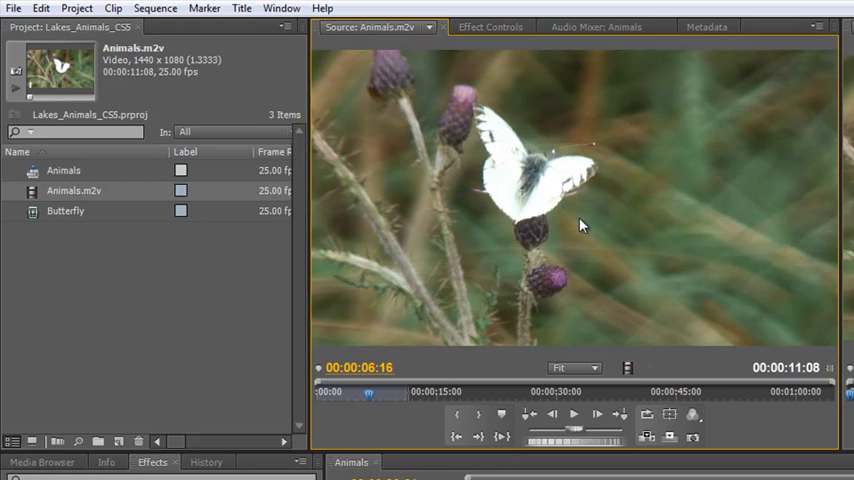
mouse_move(455, 280)
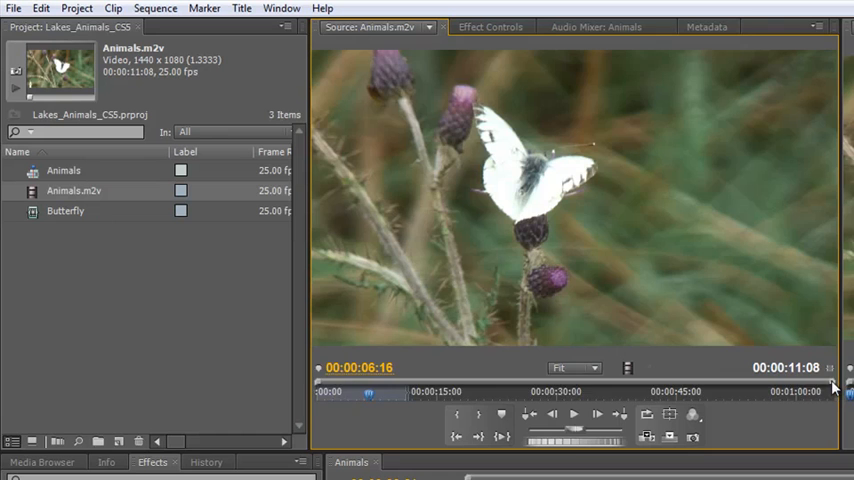
mouse_move(729, 338)
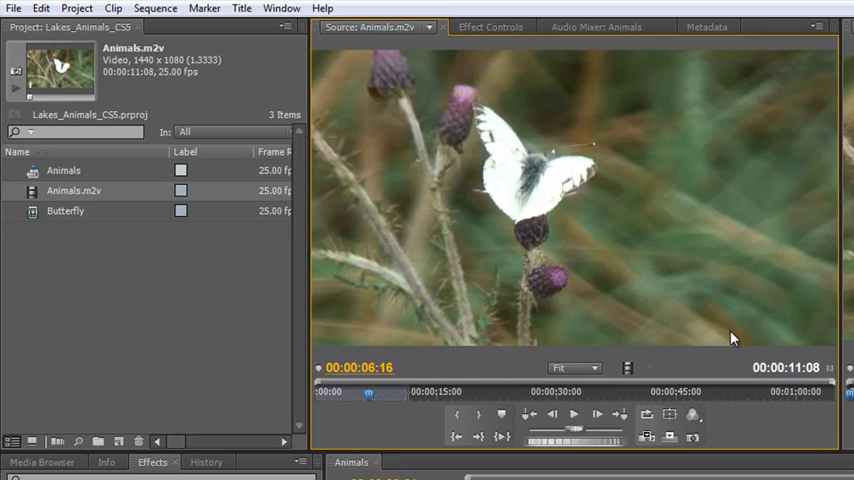
mouse_move(538, 151)
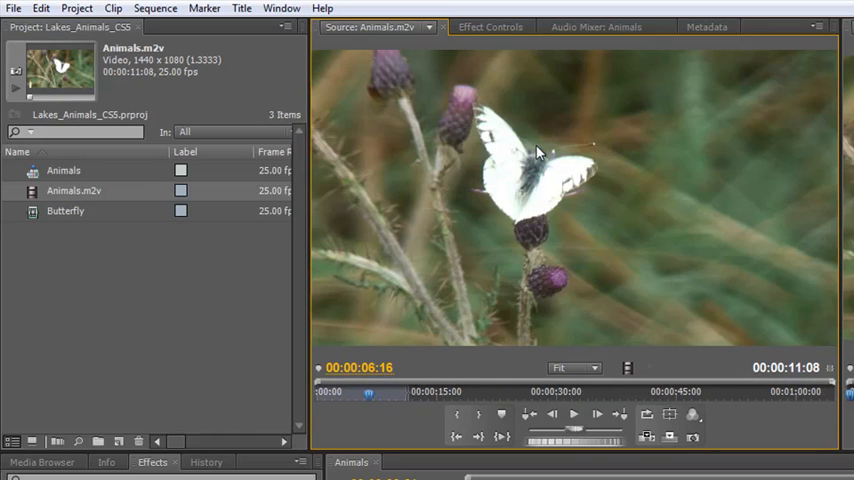
- Use Edit Subclip to set Animals.m2v's Start to 00:00:07:08 and End to 00:00:24:29
right_click(538, 165)
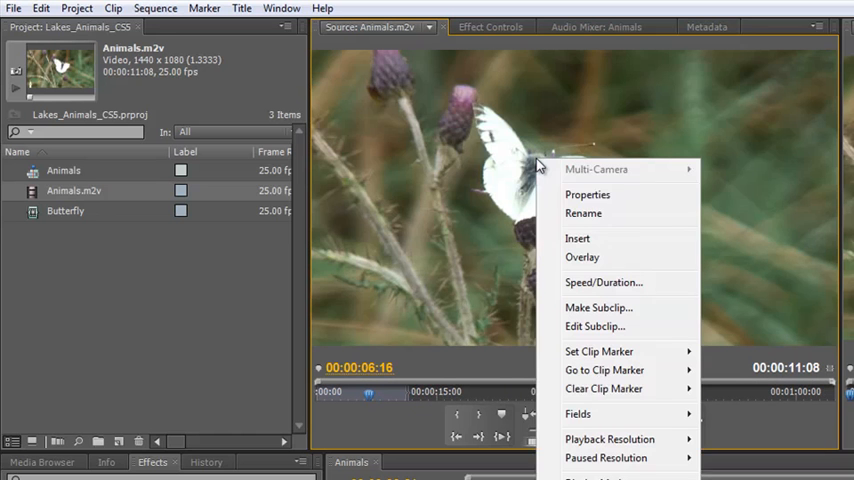
mouse_move(603, 326)
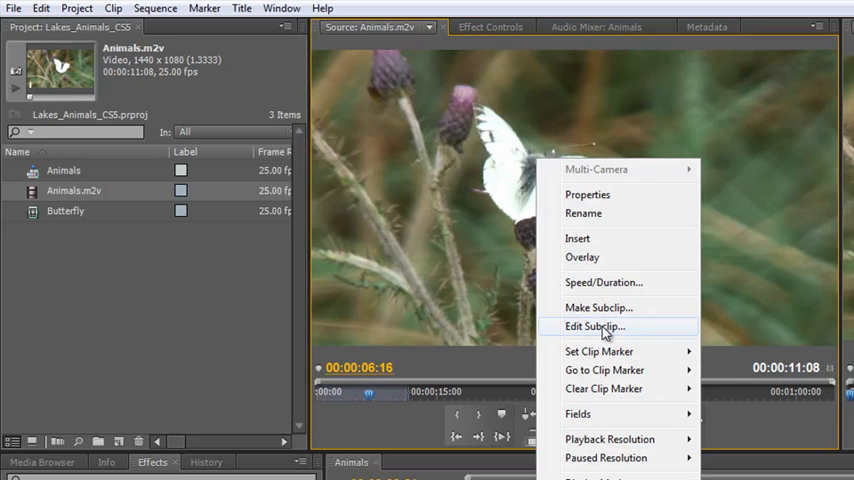
left_click(597, 326)
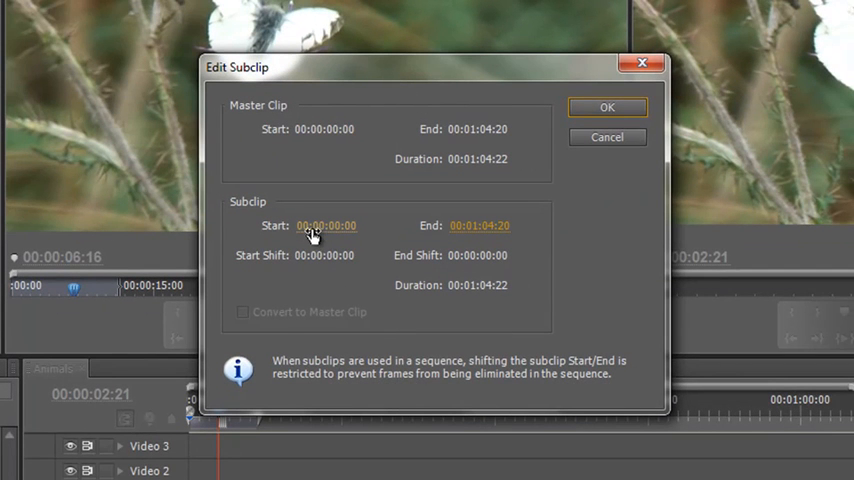
mouse_move(459, 330)
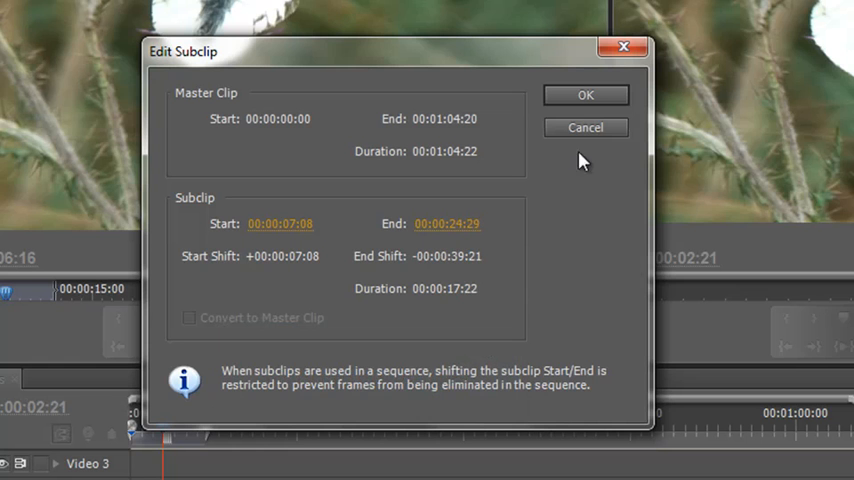
left_click(585, 95)
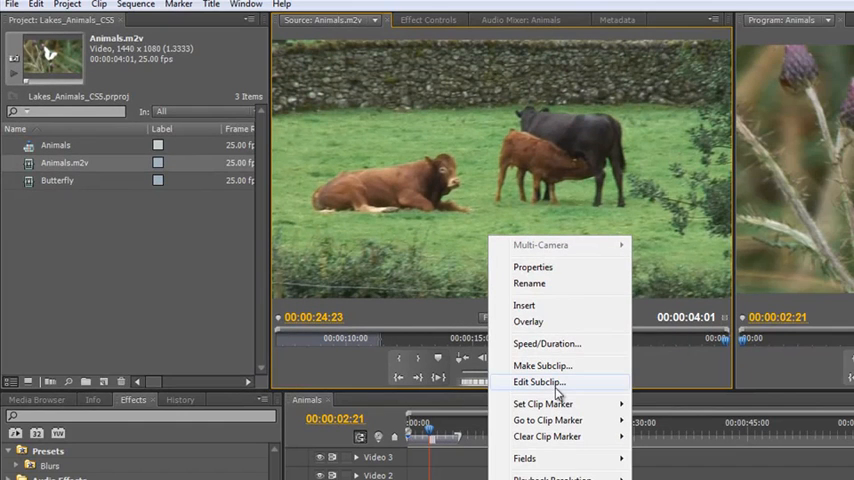
- Reopen the Edit Subclip settings and reset the Start time to 00:00:00:00
left_click(540, 382)
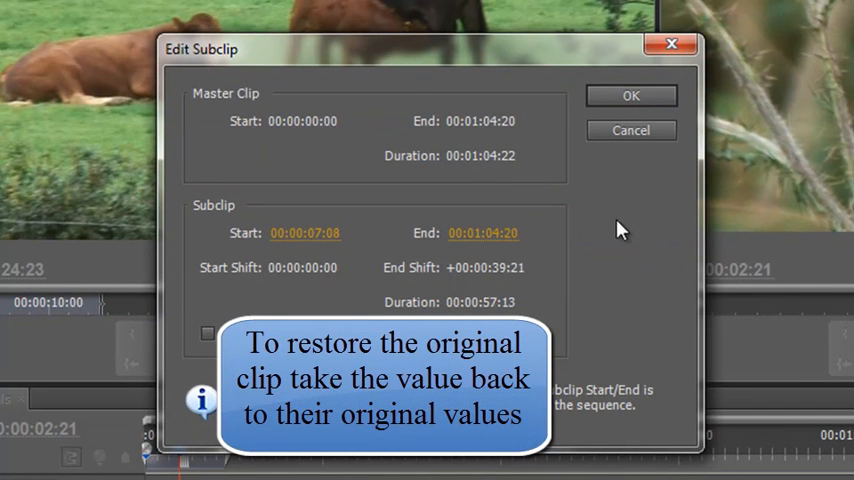
type("00:00:00:00")
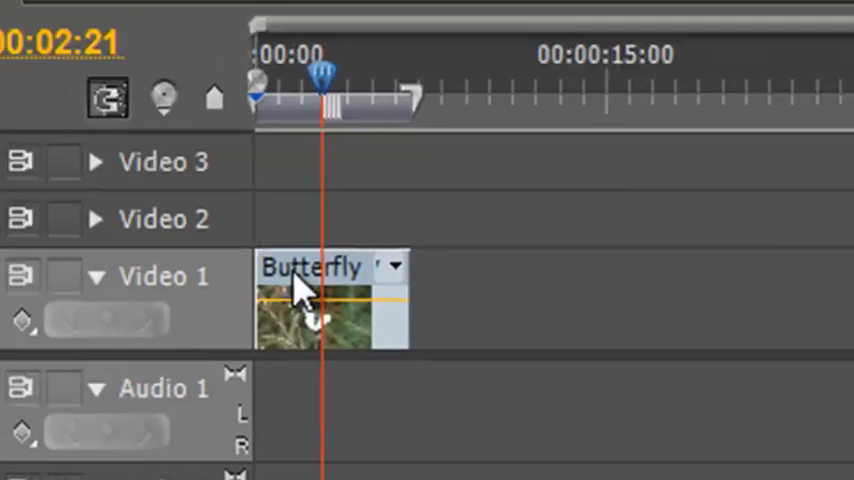
mouse_move(305, 290)
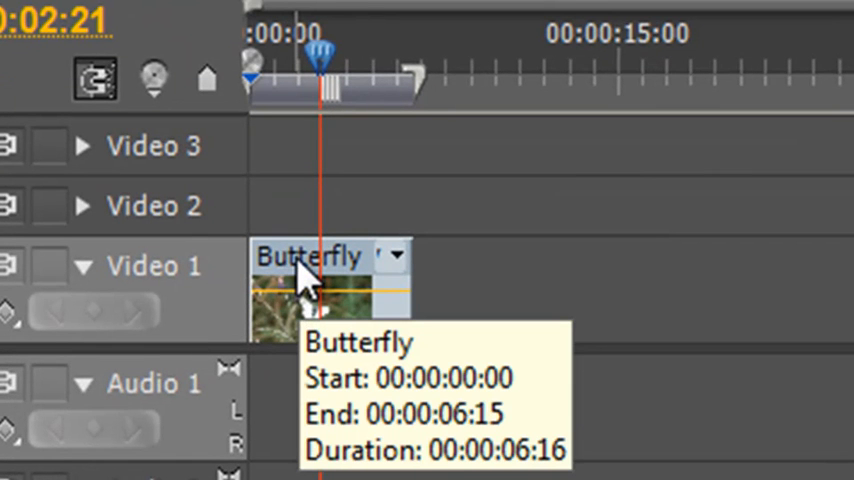